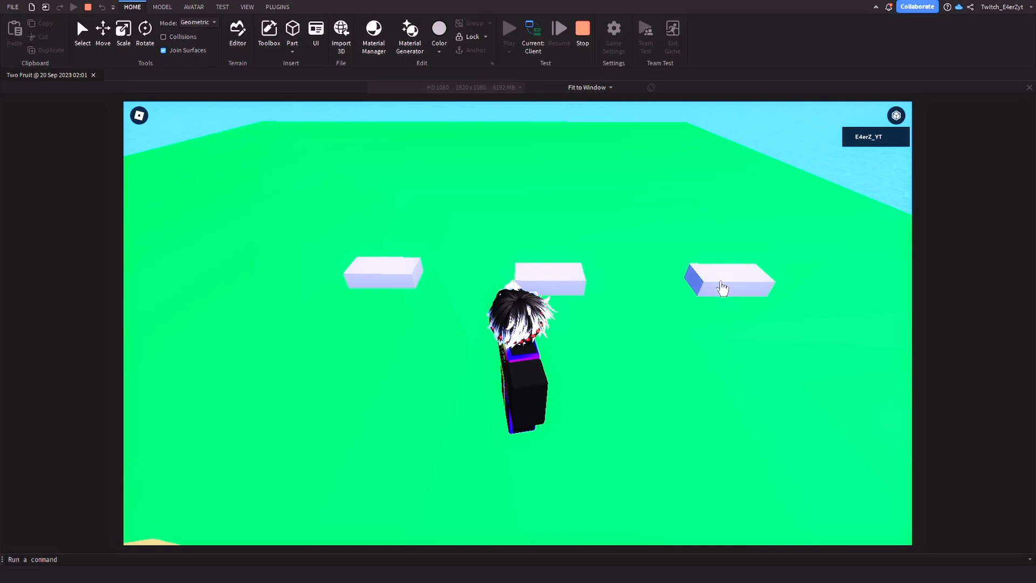
pyautogui.moveTo(706, 260)
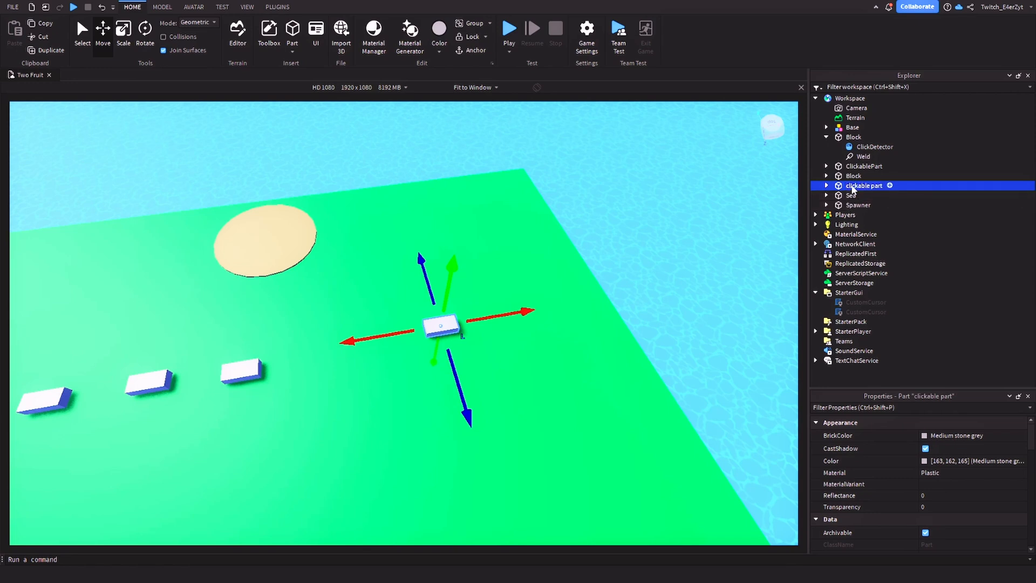
# Step: Insert a ClickDetector into 'clickable part' and show its properties
pyautogui.click(889, 186)
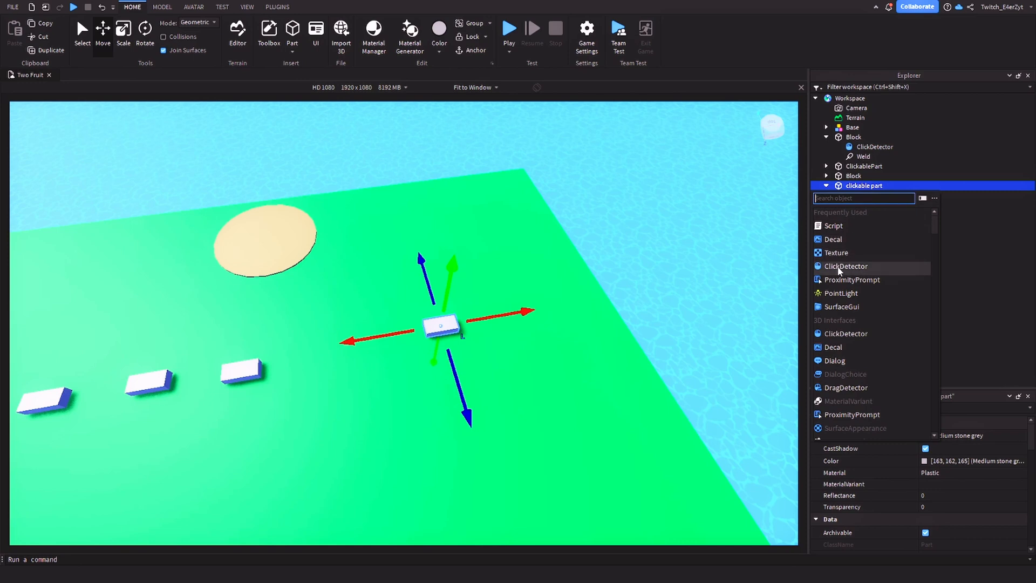
pyautogui.click(844, 266)
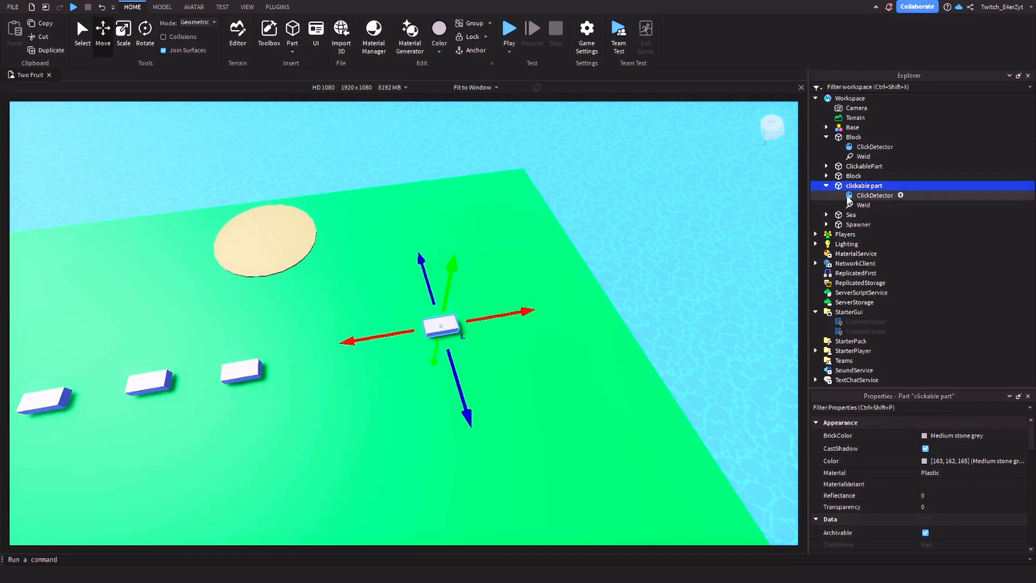
pyautogui.click(269, 34)
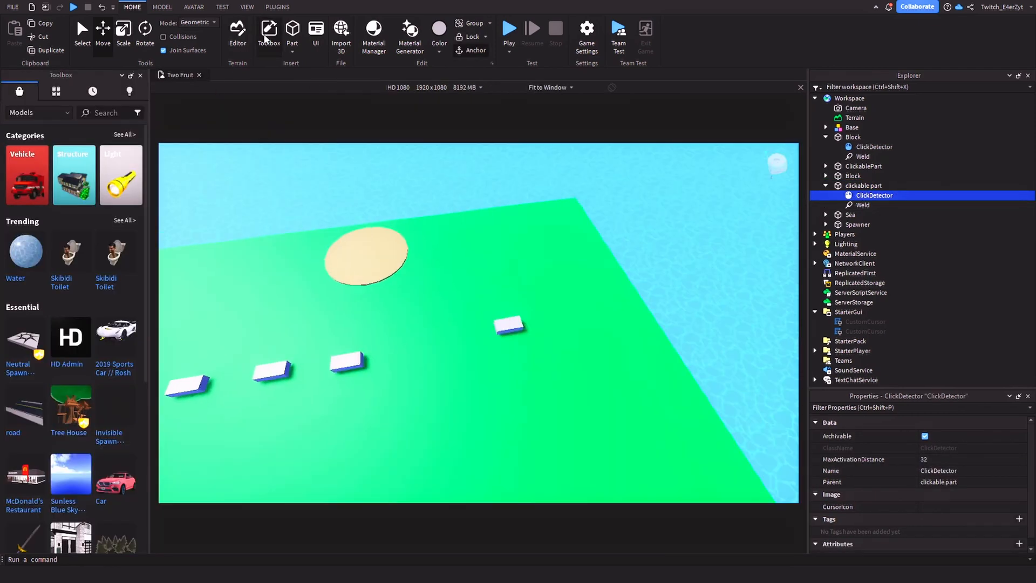
# Step: Search image assets for 'cursor' and copy the chosen cursor image's asset ID
pyautogui.click(37, 112)
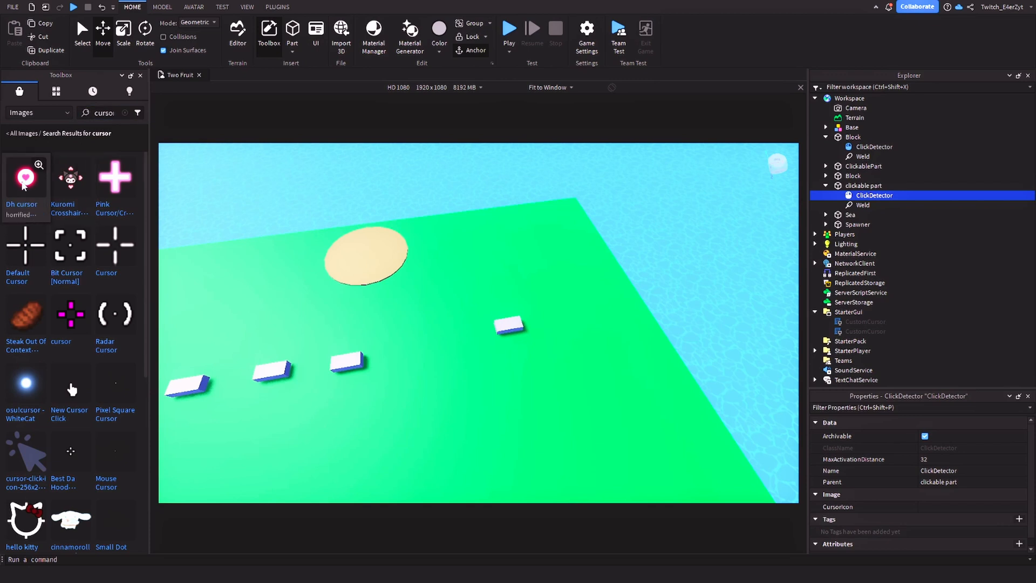
pyautogui.scroll(-3)
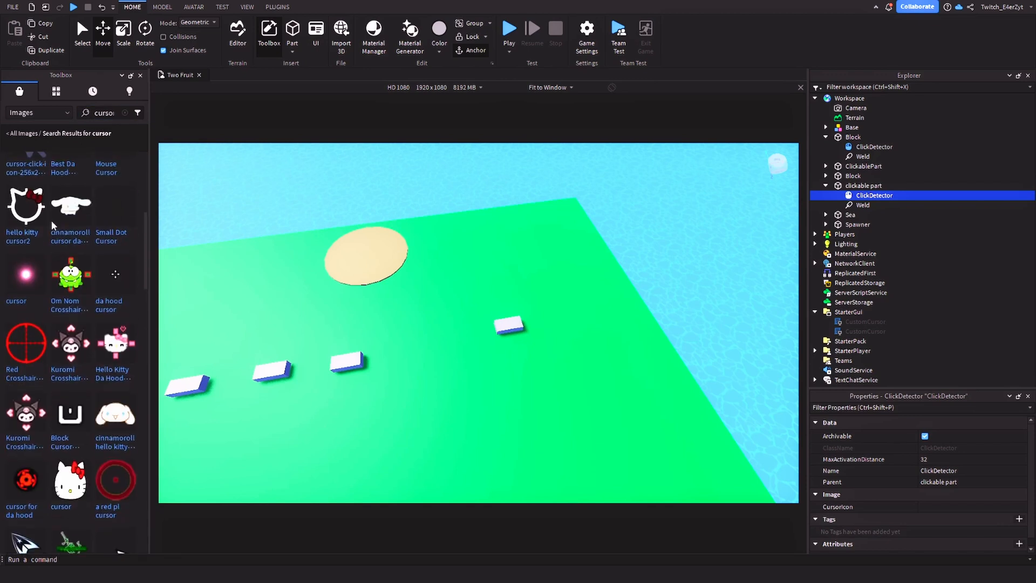
pyautogui.scroll(-3)
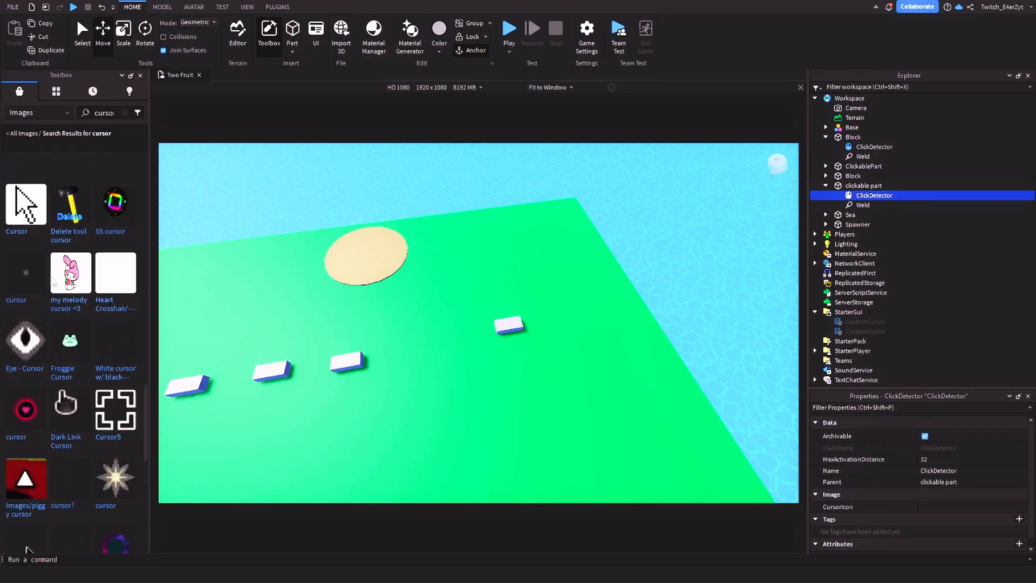
pyautogui.scroll(-3)
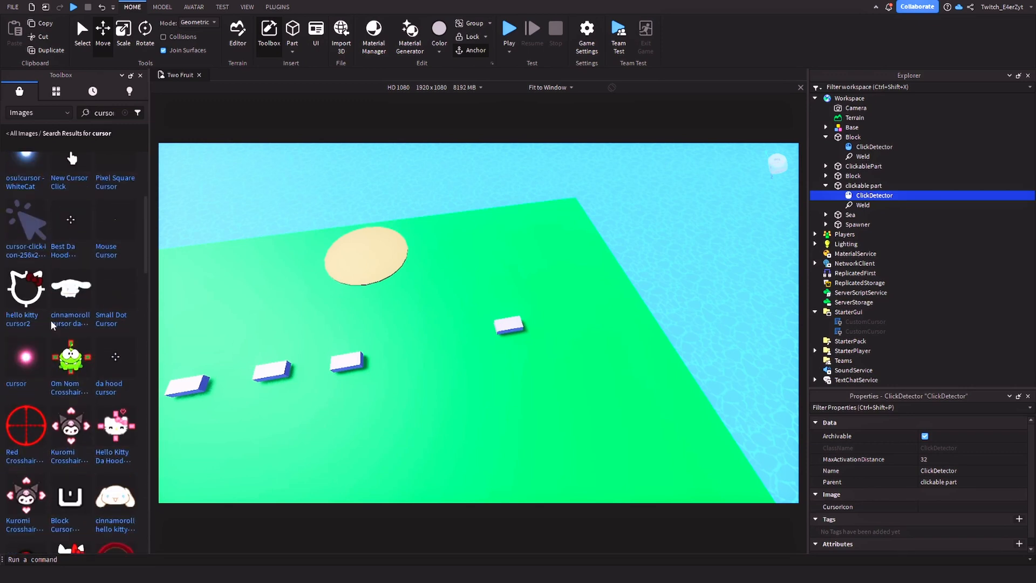
pyautogui.rightClick(65, 357)
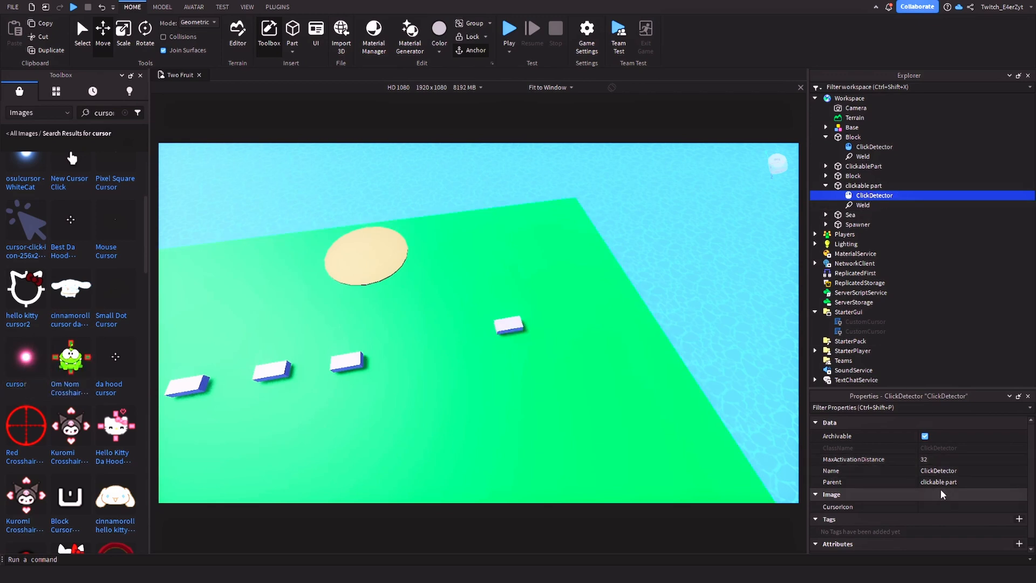
pyautogui.click(971, 507)
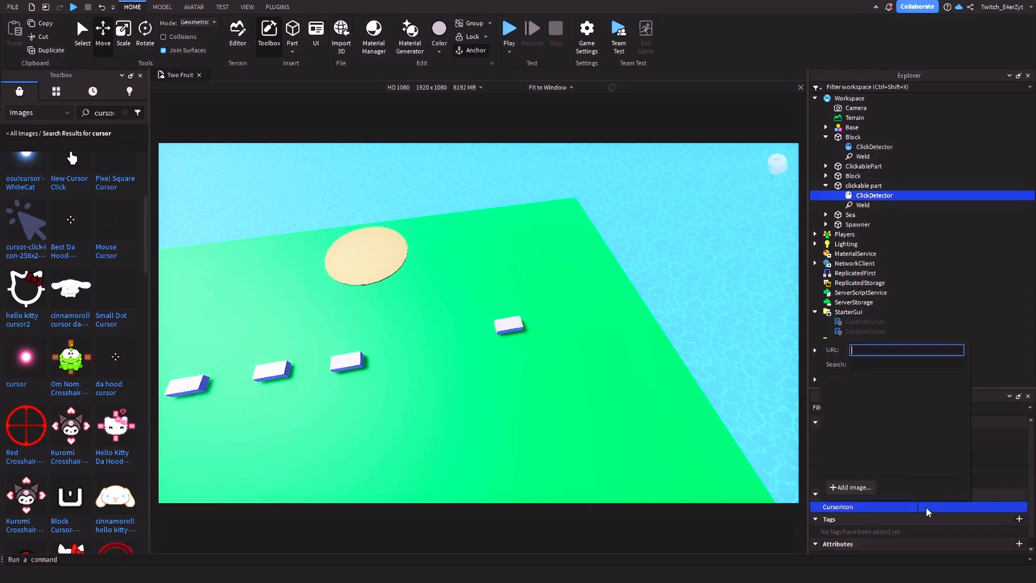
pyautogui.write('9986862768')
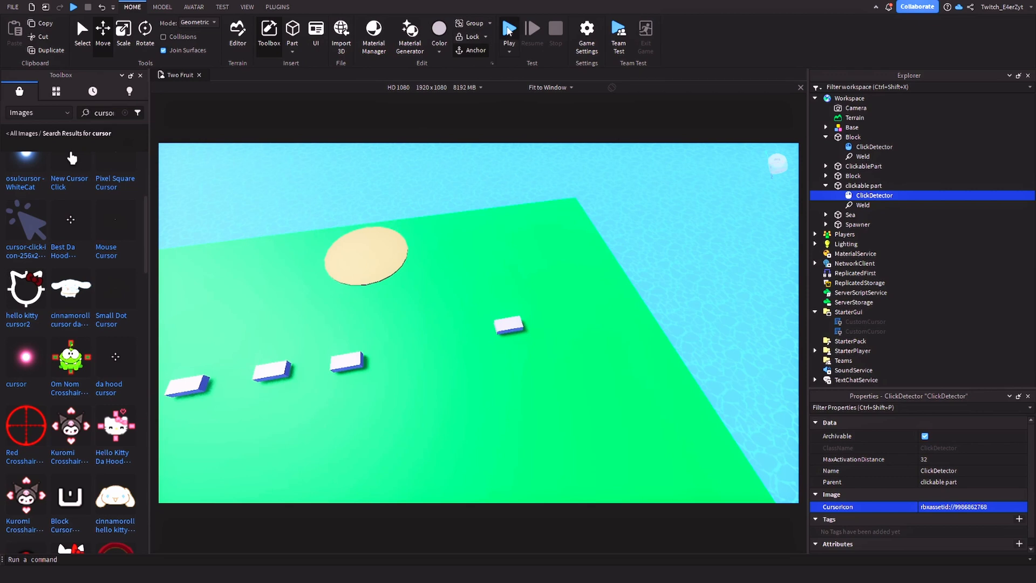
pyautogui.click(508, 30)
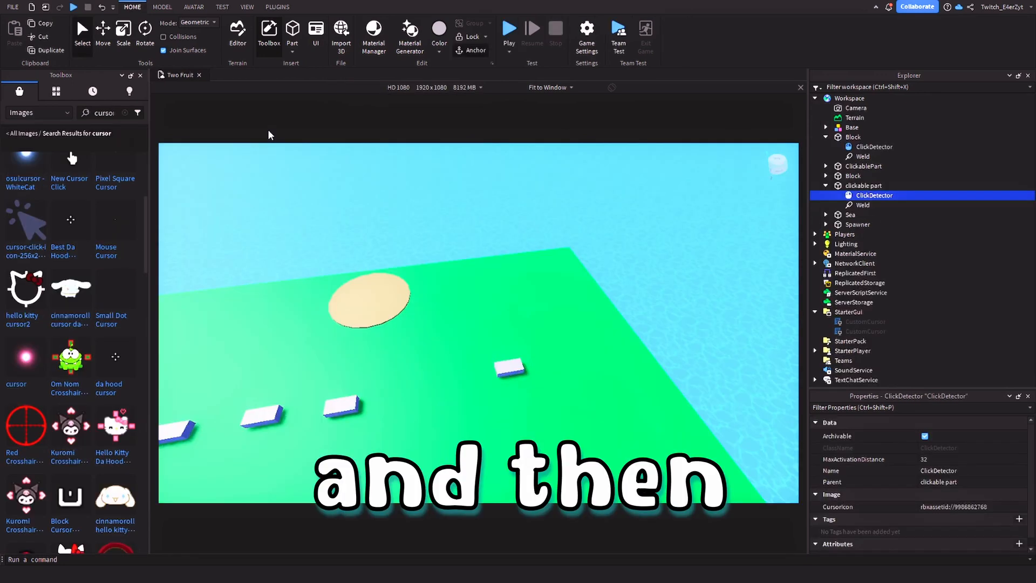
# Step: Publish the Two Fruit place's changes to Roblox
pyautogui.click(11, 7)
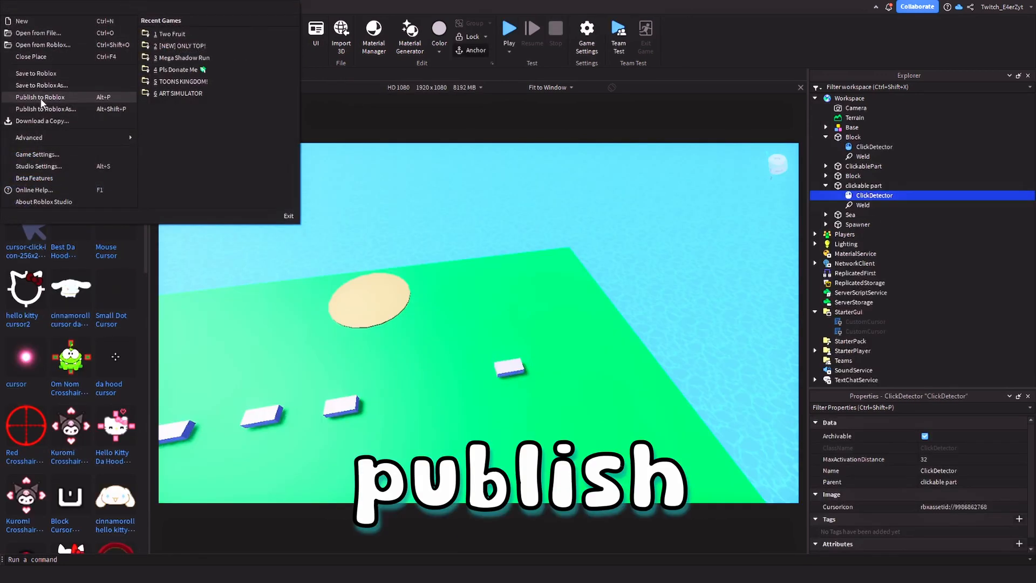
pyautogui.click(39, 97)
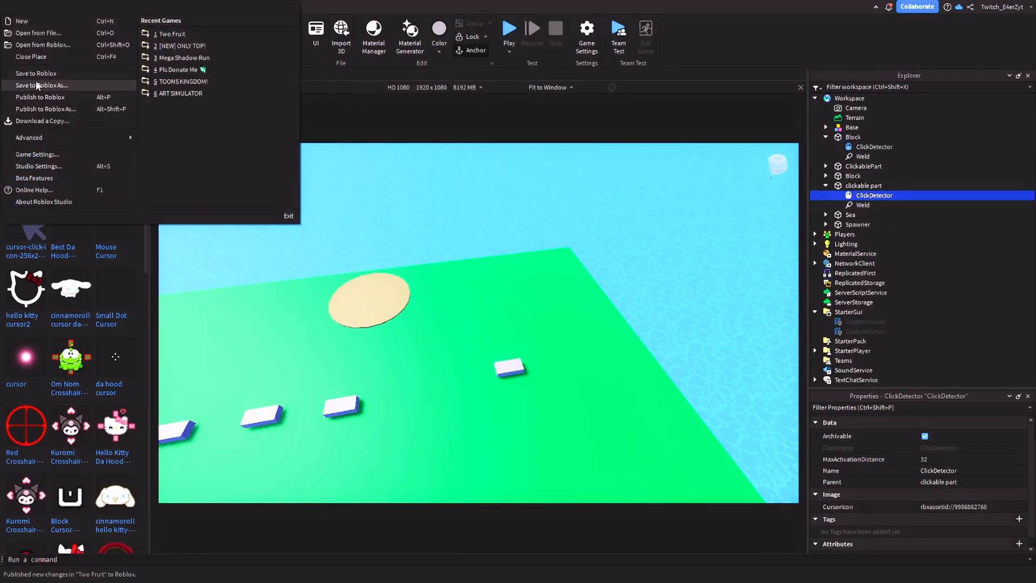